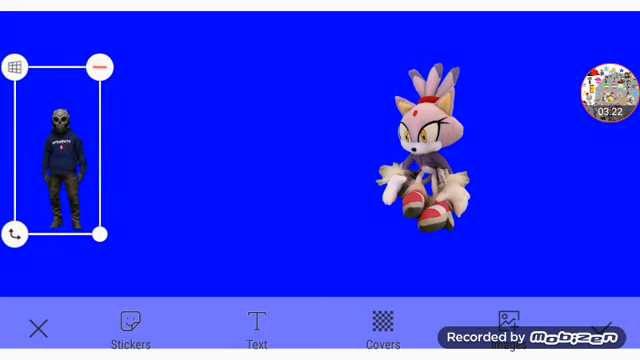
Step: Delete the dark figure and pink character stickers, leaving the blue canvas empty
click(100, 66)
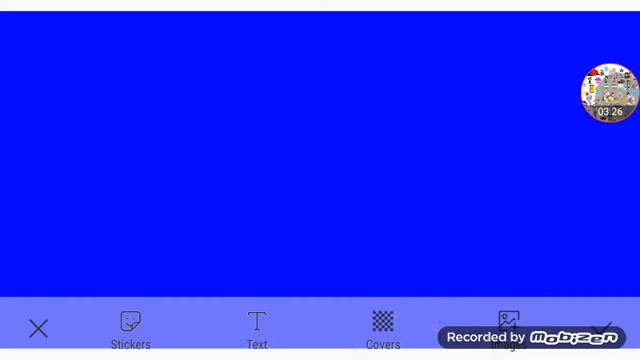
Step: Leave the blue canvas for the black card reading 'You Are The Best Right Here In This House'
click(608, 96)
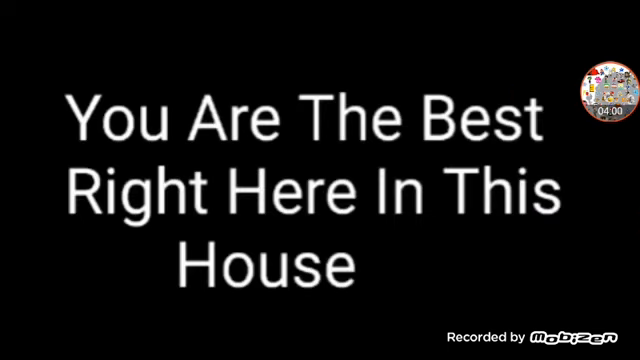
click(594, 96)
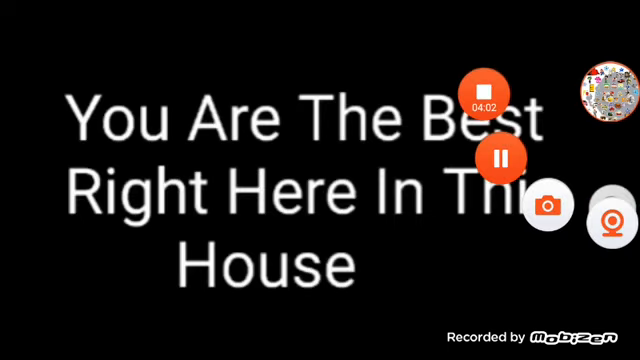